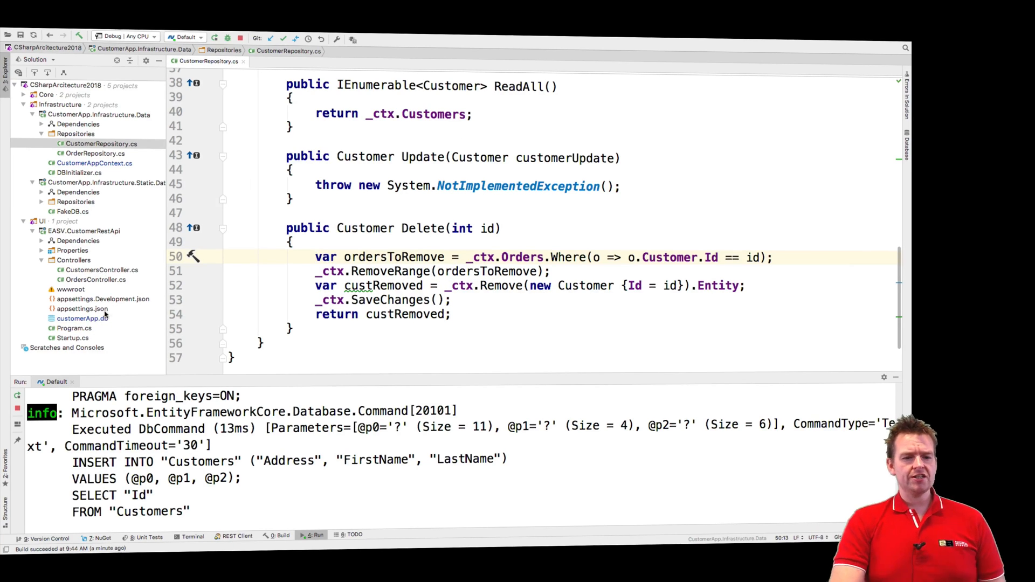
# Open CustomerAppContext.cs to view the Order–Customer OnDelete(DeleteBehavior.SetNull) configuration
pyautogui.click(95, 163)
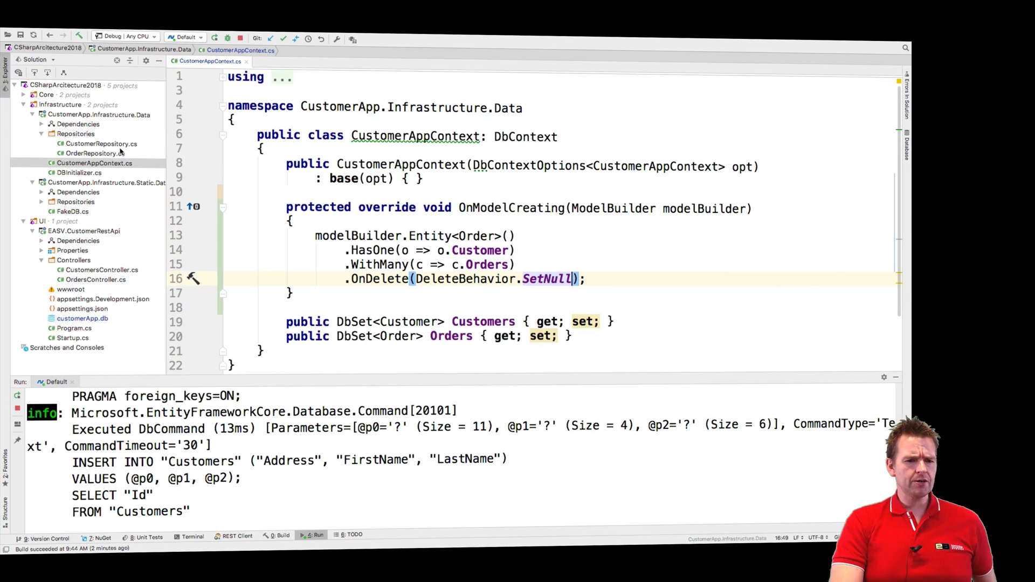
# Comment out the orderstoRemove and RemoveRange lines in CustomerRepository's Delete method with /* */
pyautogui.click(102, 143)
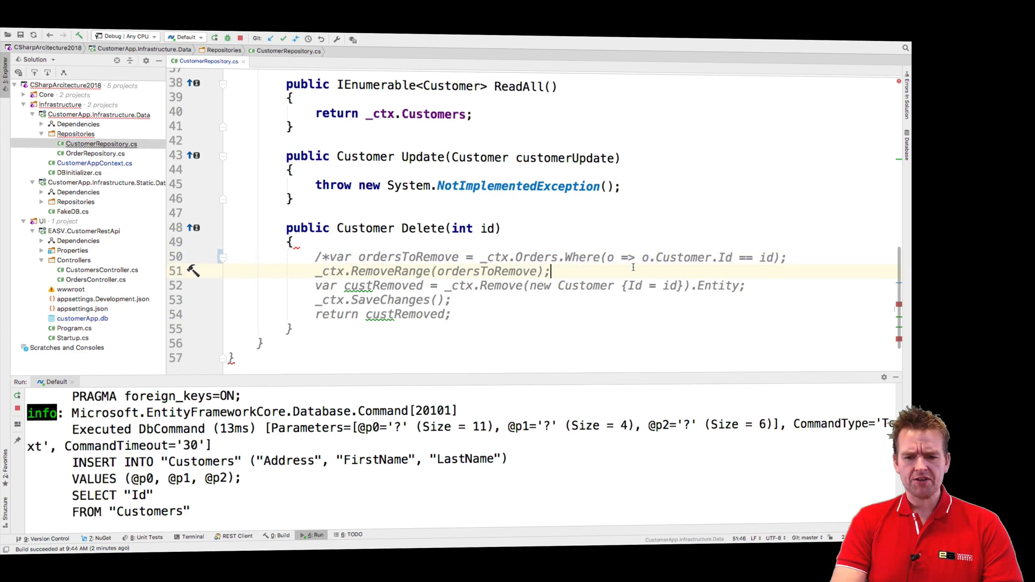
pyautogui.write('*/')
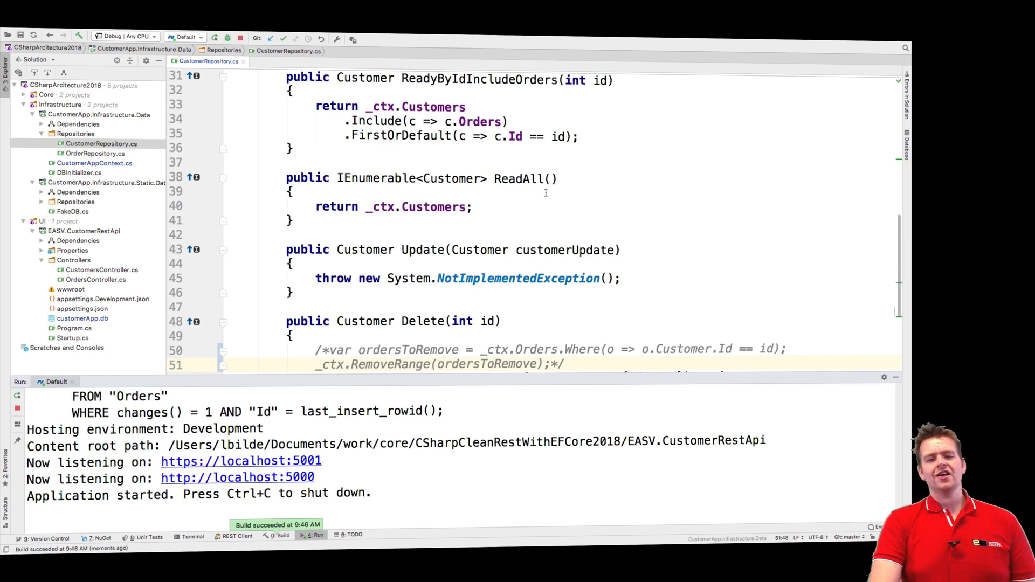
pyautogui.scroll(-3)
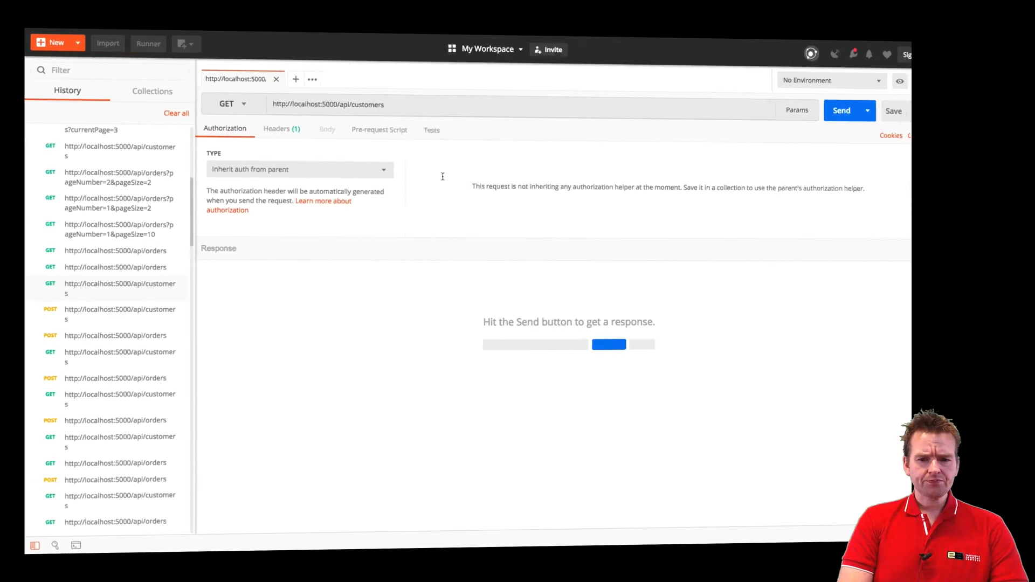
# Send GET /api/customers, then GET /api/customers/1 to list customer 1's two orders
pyautogui.click(841, 110)
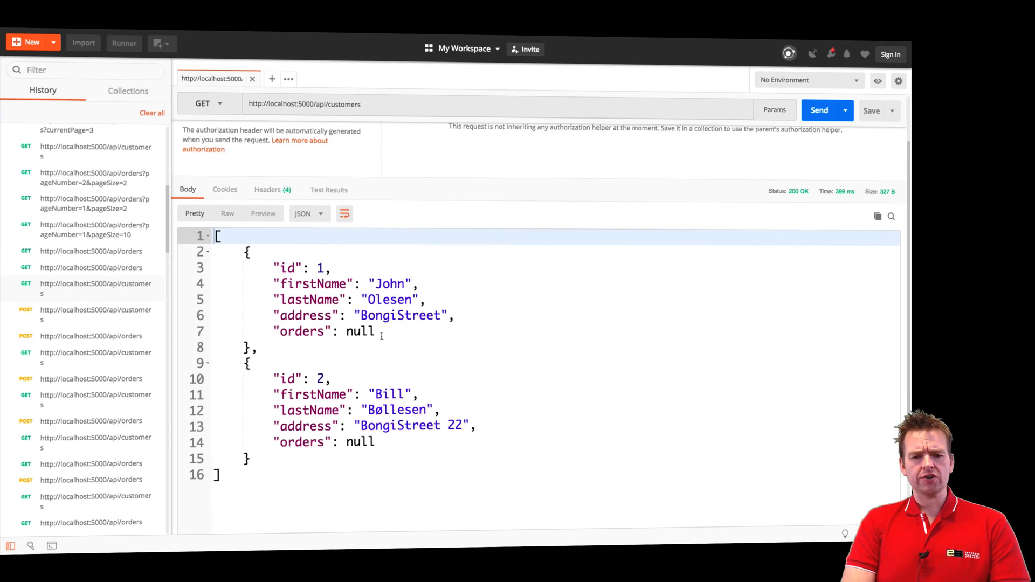
pyautogui.click(303, 103)
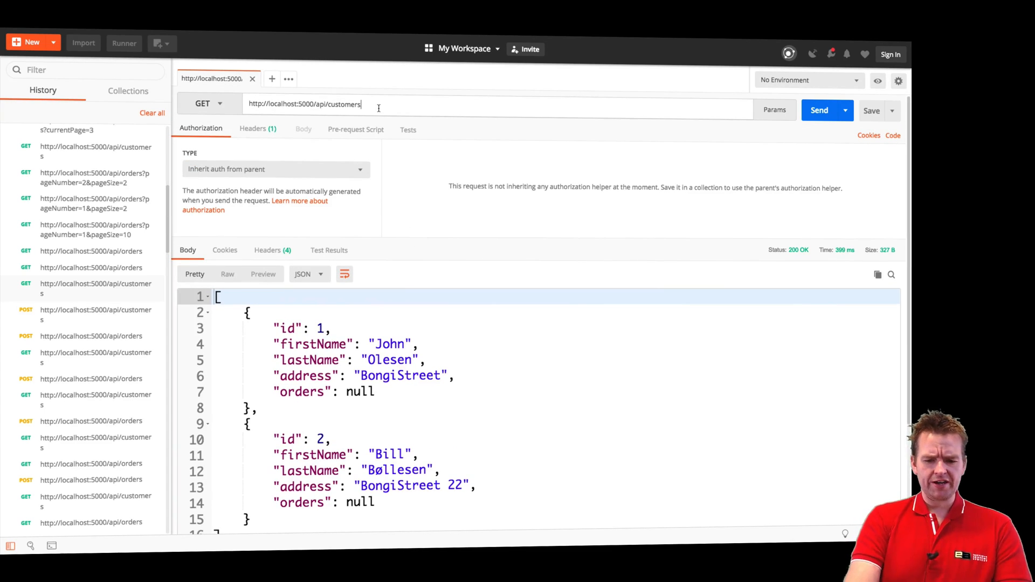
pyautogui.write('/1')
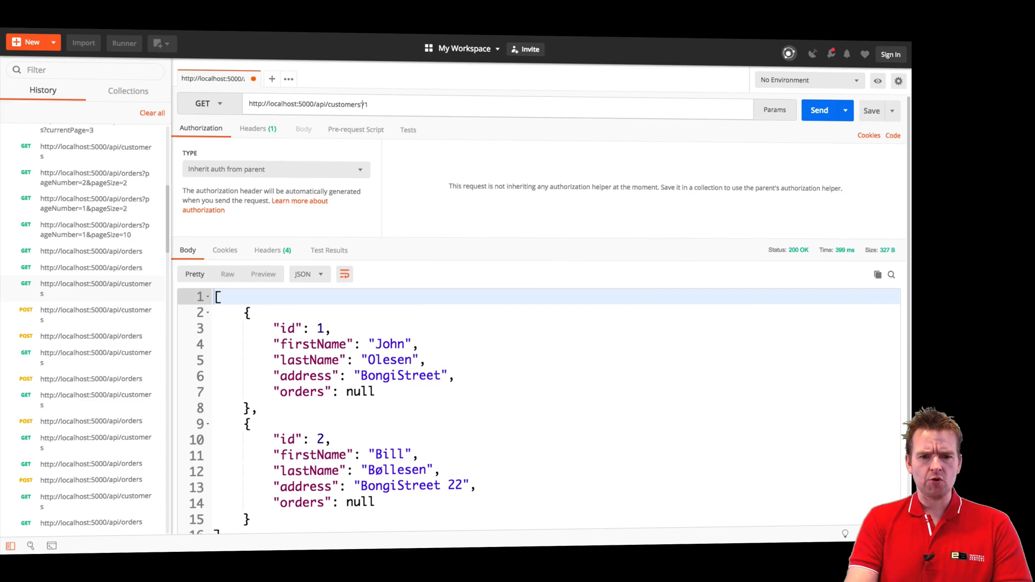
pyautogui.click(819, 110)
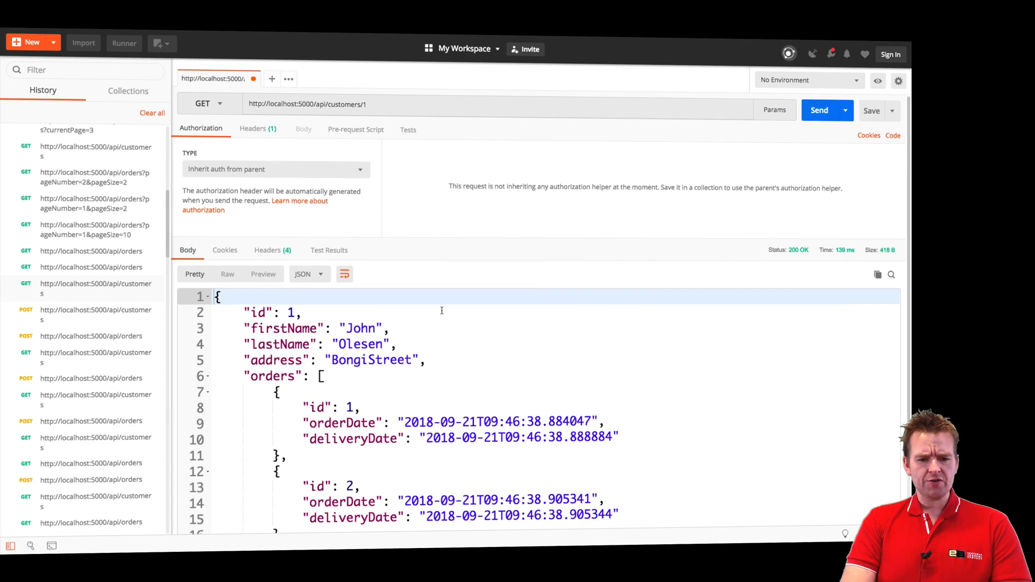
pyautogui.scroll(-3)
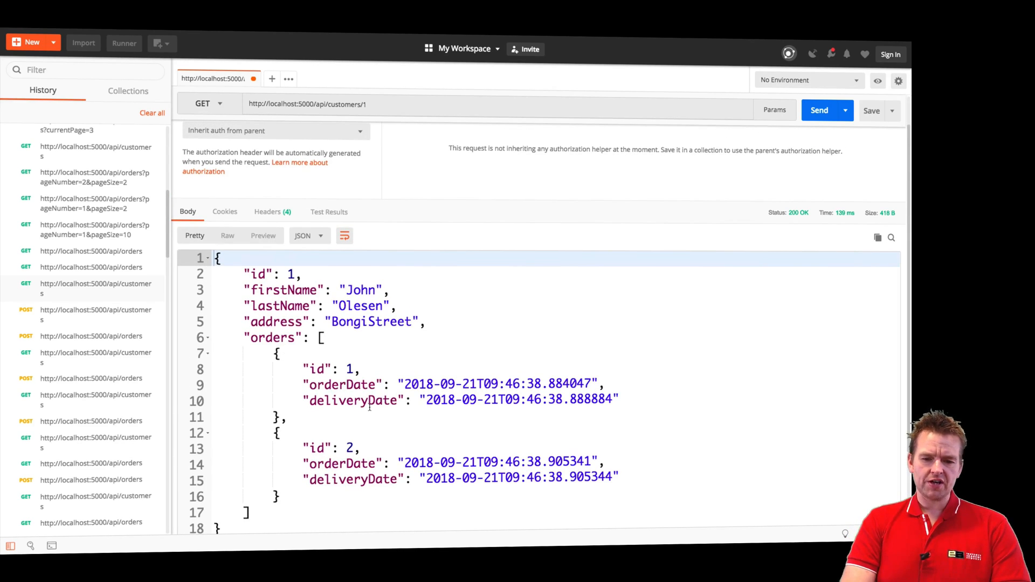
pyautogui.click(820, 110)
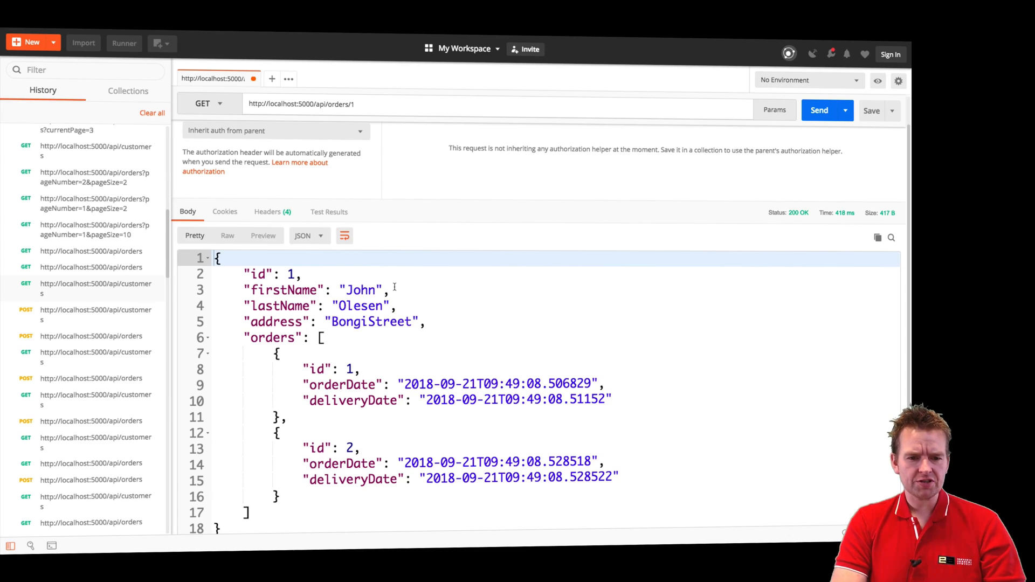
pyautogui.click(819, 110)
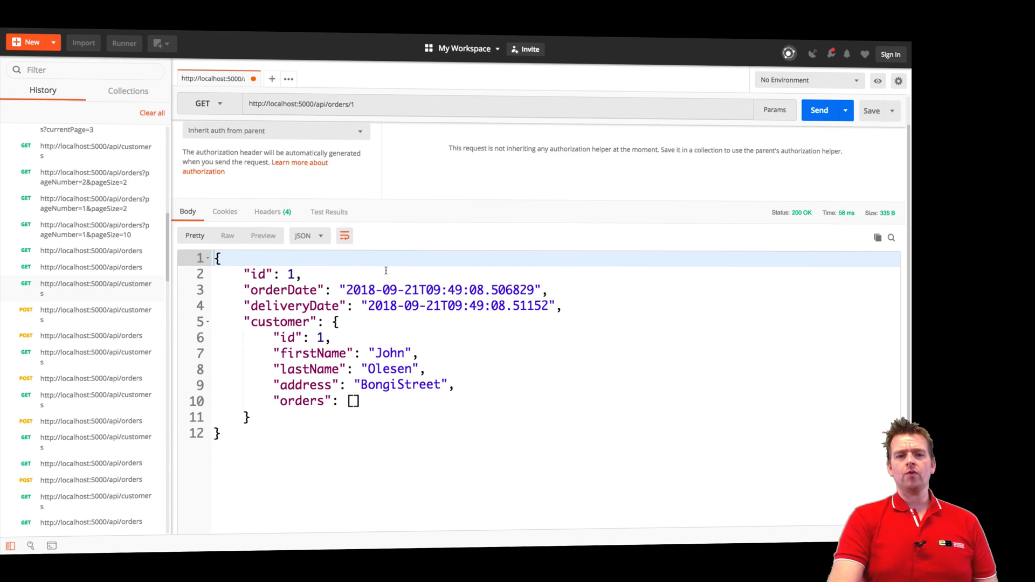
# Switch the method to DELETE and send it to /api/customers/1
pyautogui.click(207, 103)
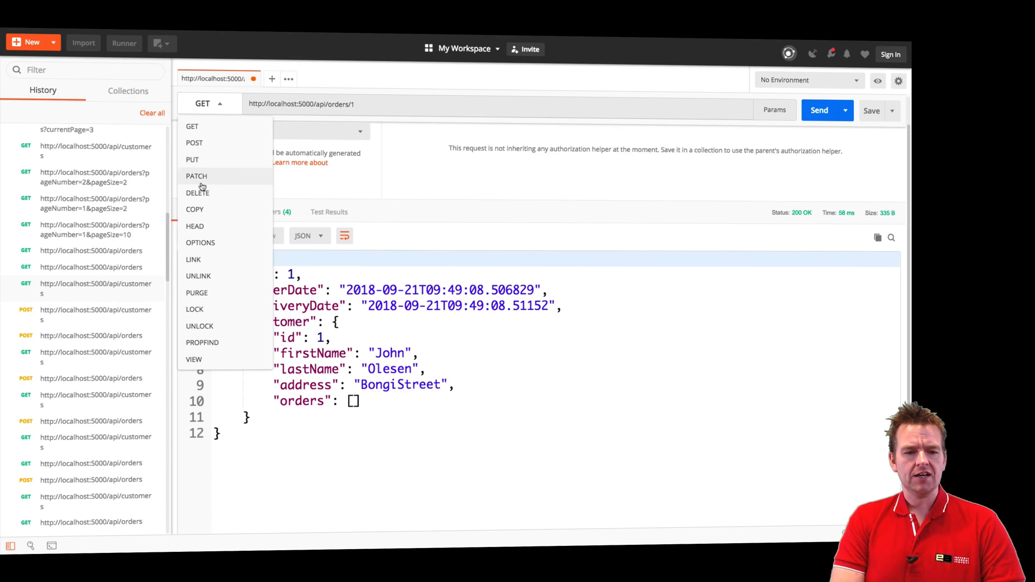
pyautogui.click(198, 192)
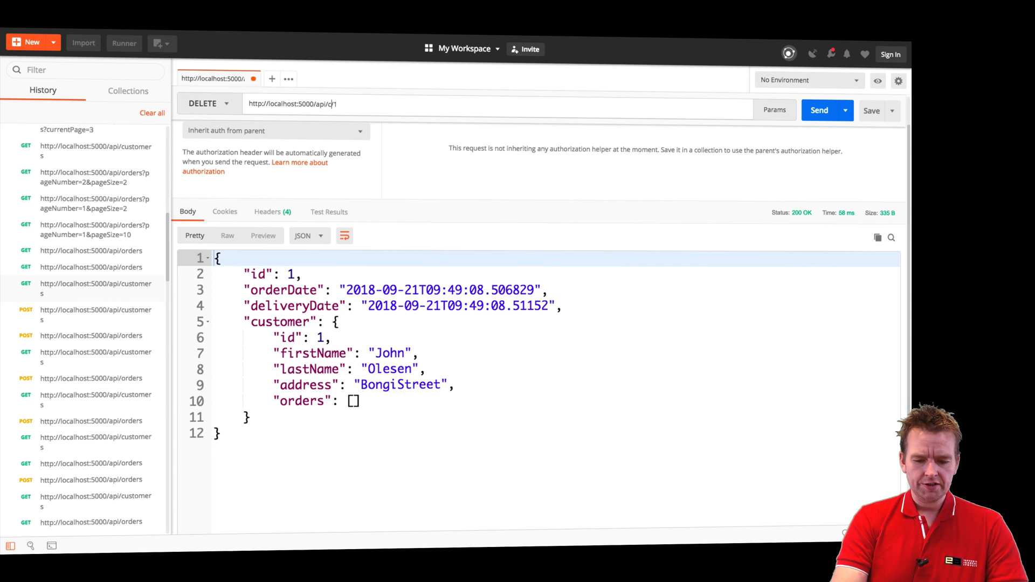
pyautogui.write('ustomers')
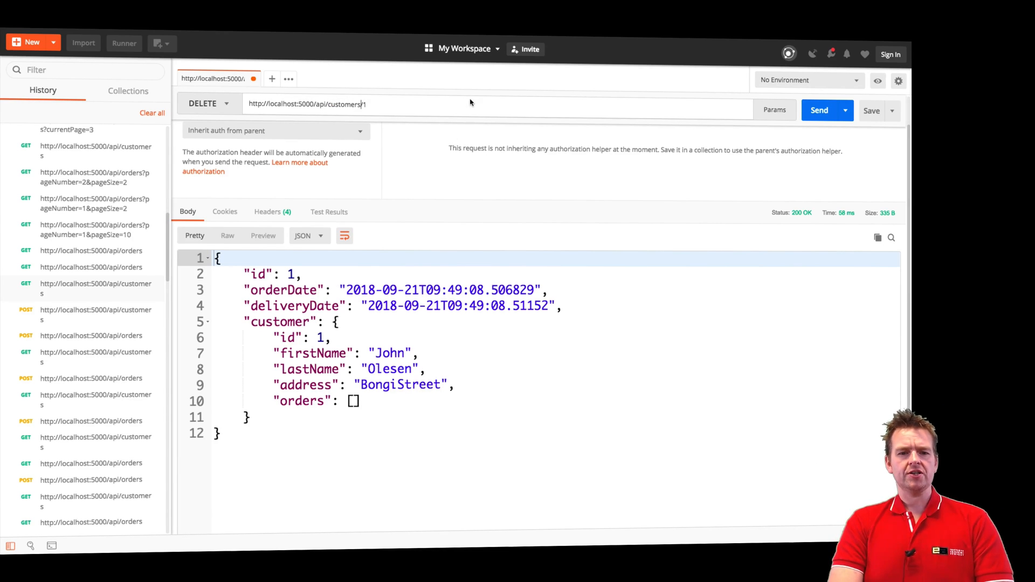
pyautogui.click(819, 110)
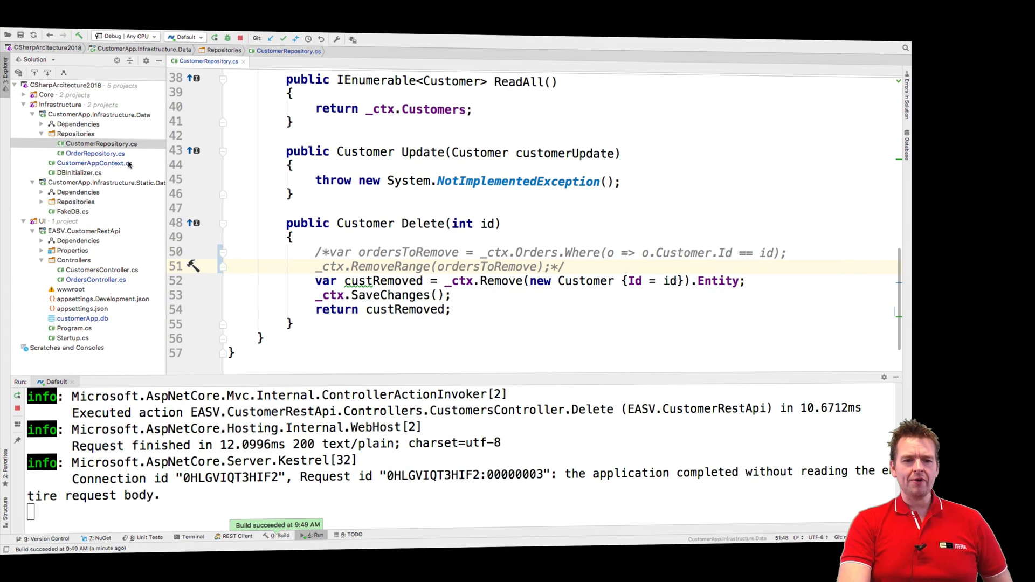
# Reopen CustomerAppContext.cs to show the OnDelete(DeleteBehavior.SetNull) line
pyautogui.click(97, 163)
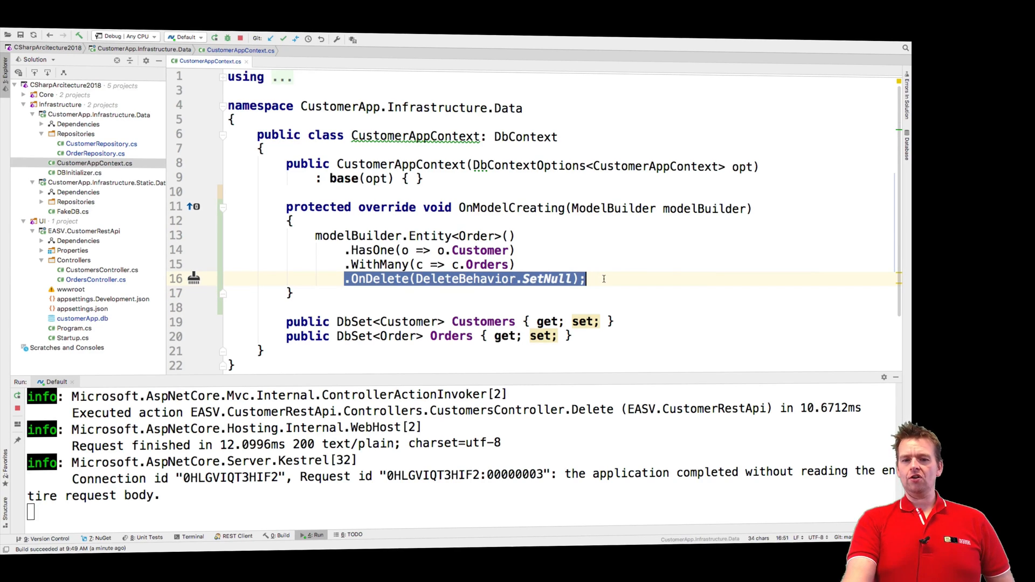
pyautogui.moveTo(559, 285)
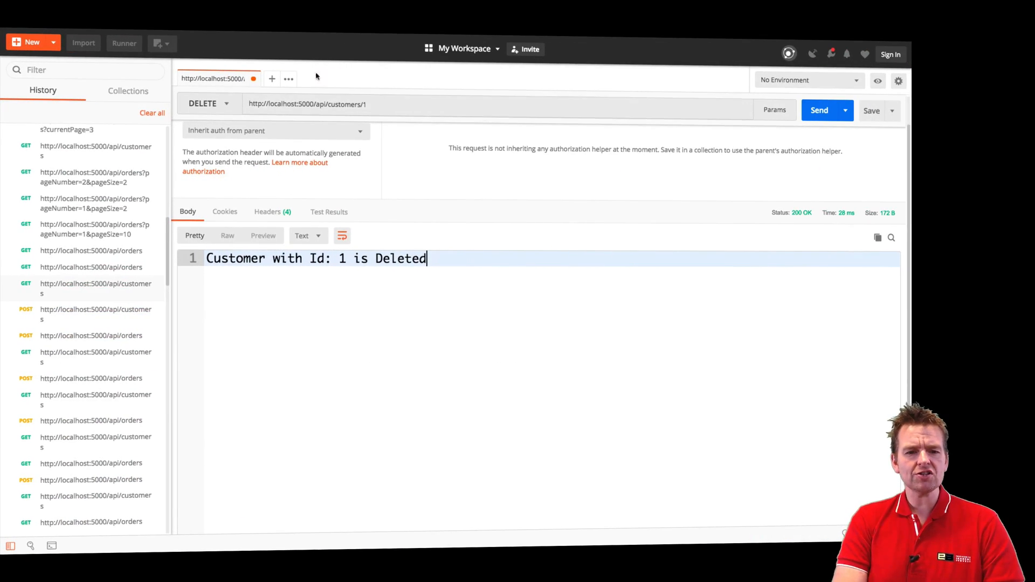
# Switch the method back to GET and send /api/orders/1 again
pyautogui.click(208, 104)
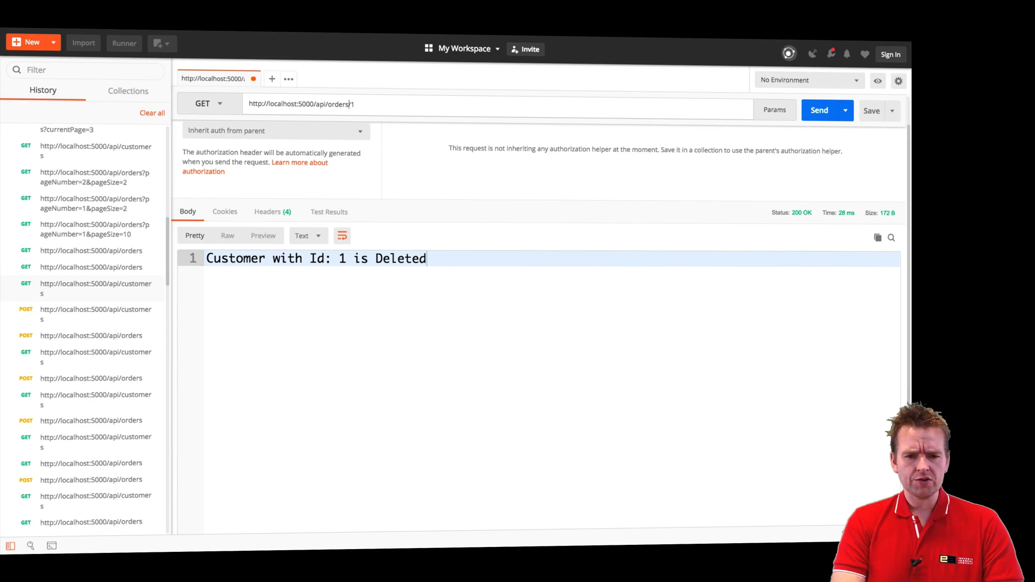
pyautogui.click(819, 110)
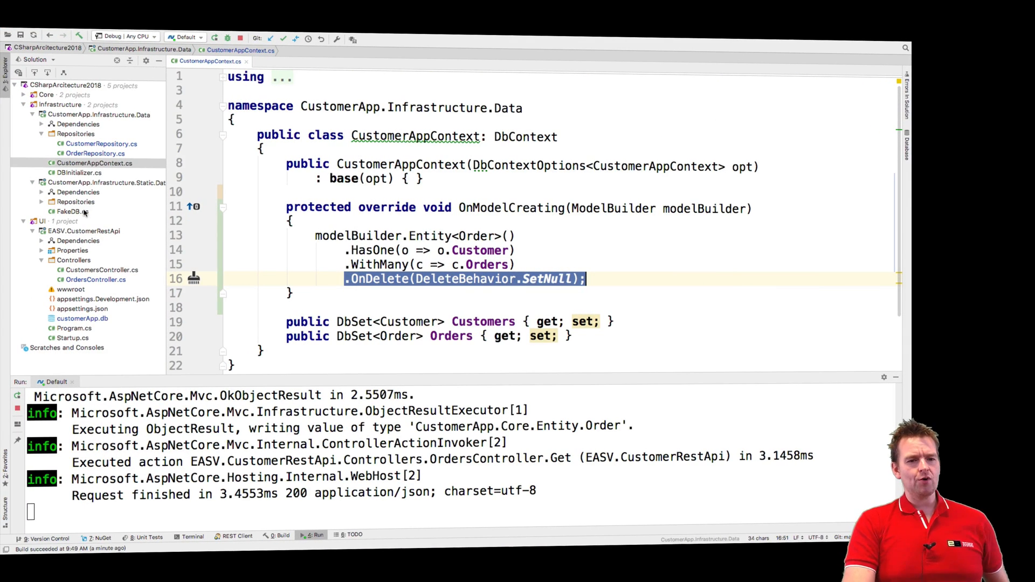
# Open OrderRepository.cs to view ReadyById loading an order with its customer
pyautogui.click(95, 153)
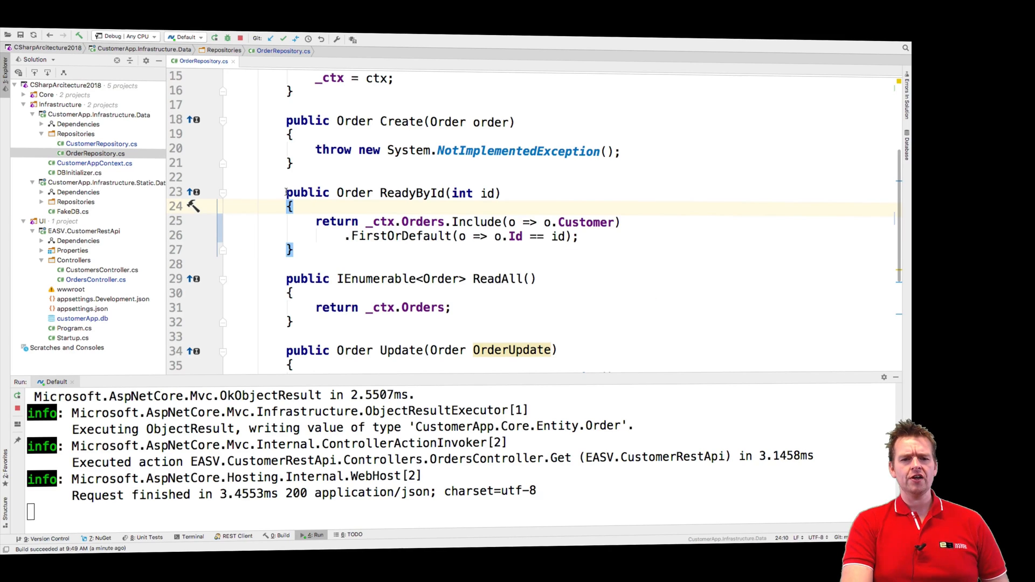
pyautogui.click(350, 253)
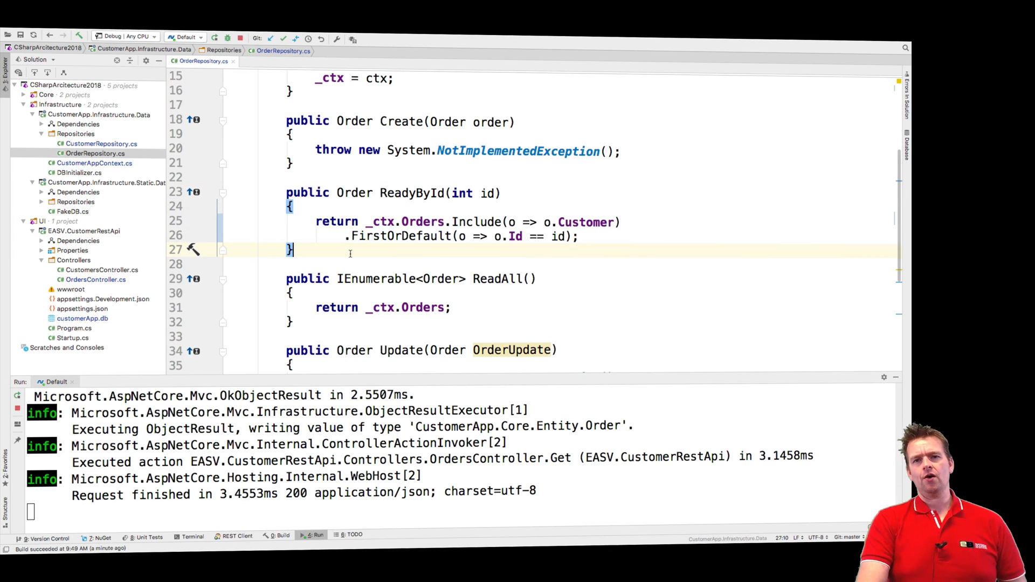